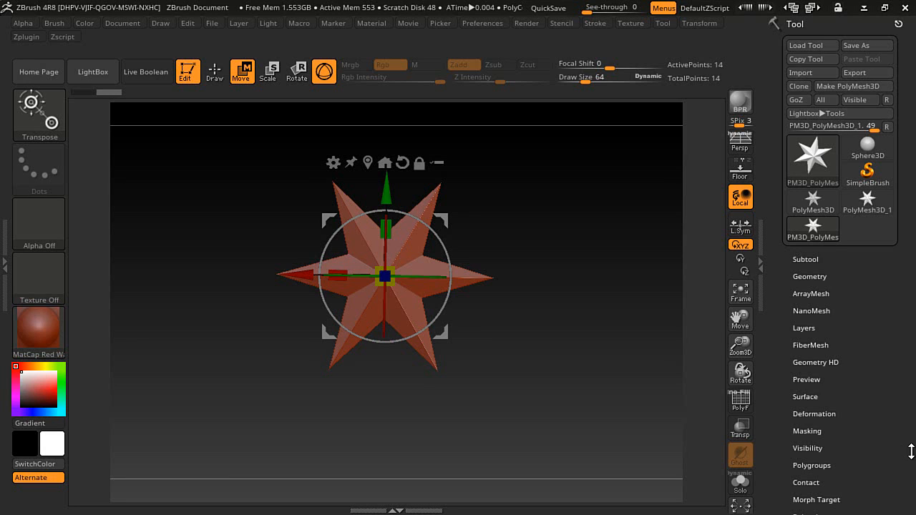
pyautogui.moveTo(503, 440)
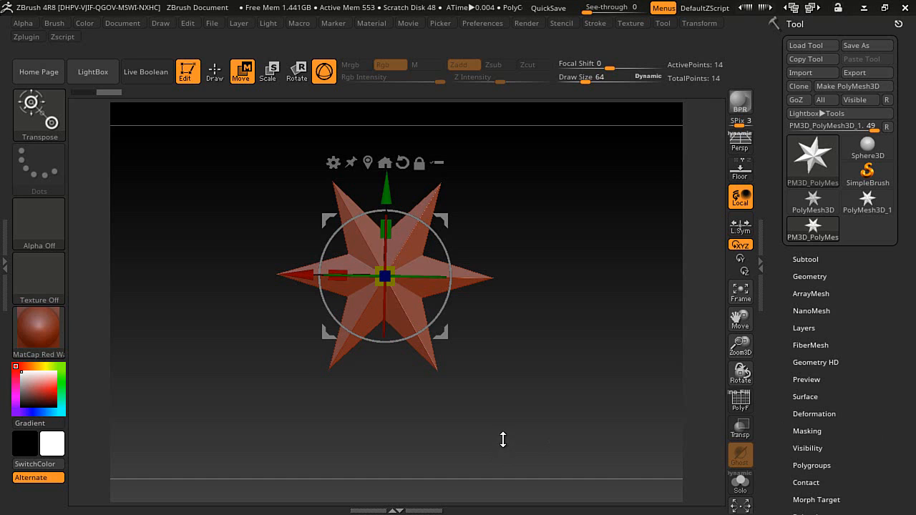
pyautogui.moveTo(450, 219)
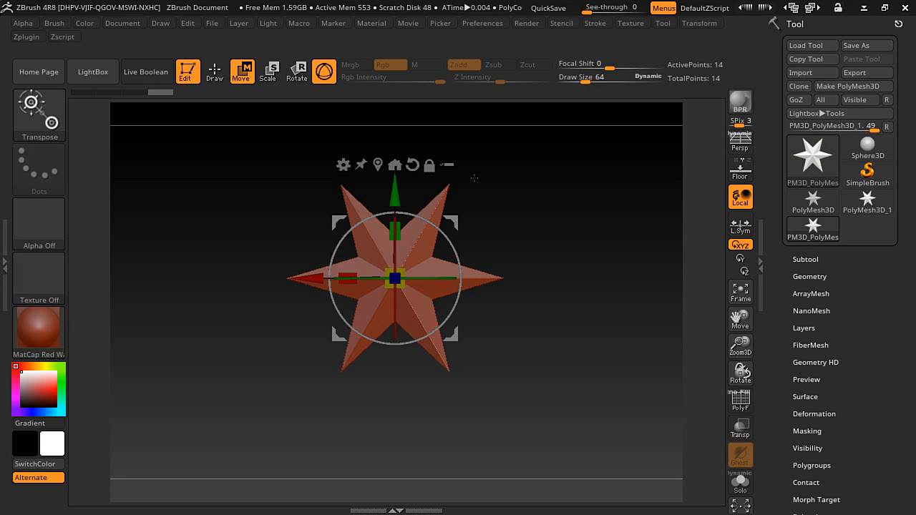
pyautogui.moveTo(518, 219)
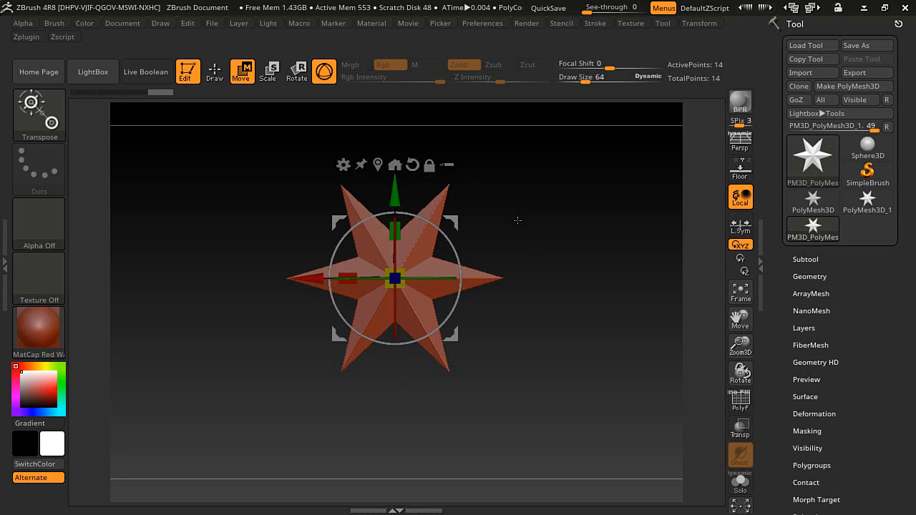
pyautogui.moveTo(513, 228)
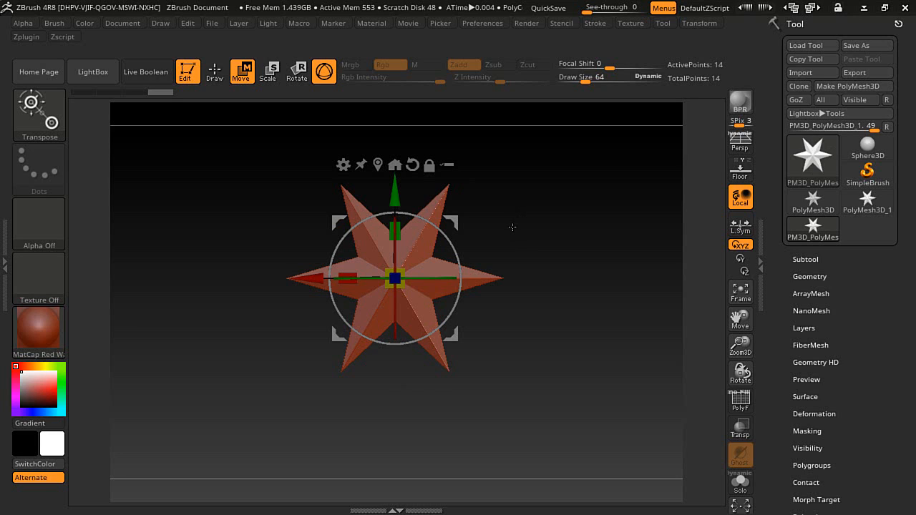
pyautogui.moveTo(505, 226)
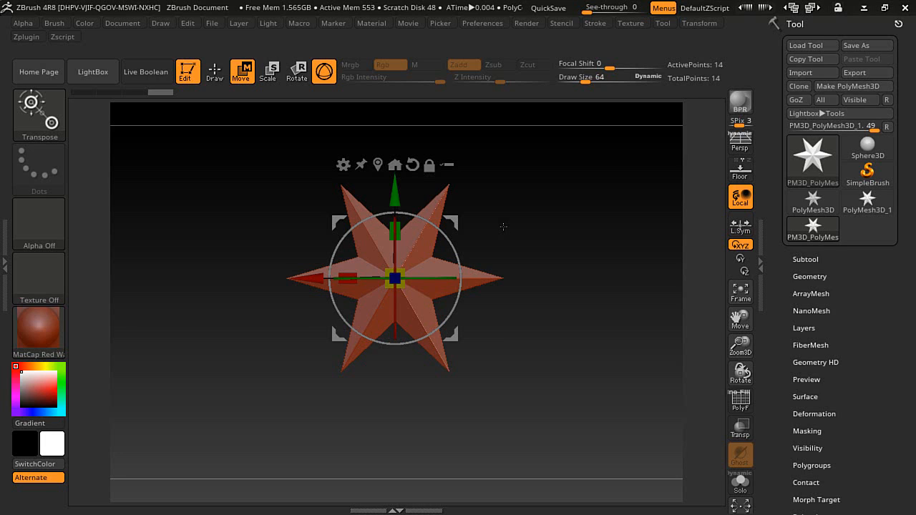
pyautogui.moveTo(525, 228)
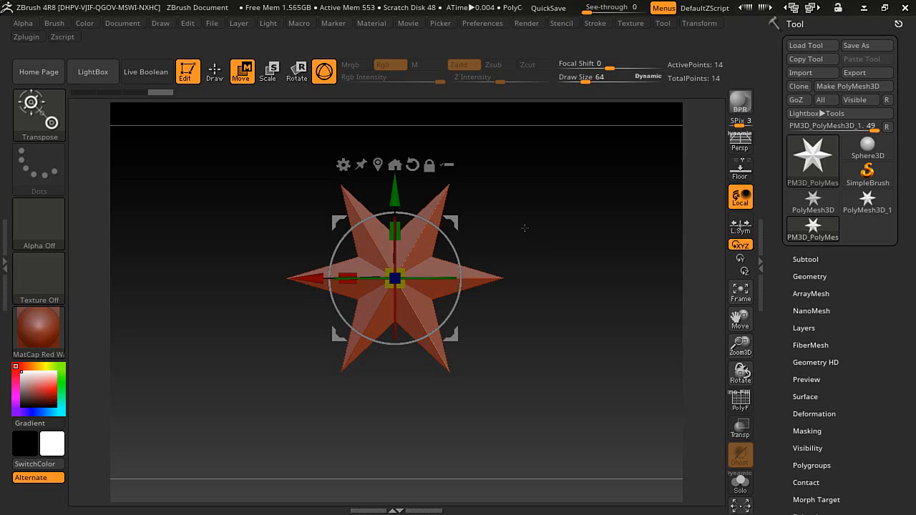
pyautogui.moveTo(483, 239)
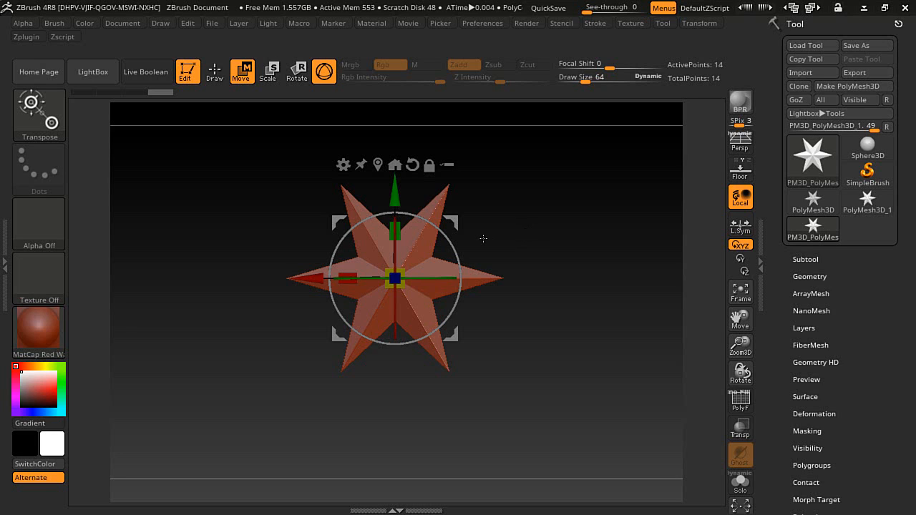
pyautogui.moveTo(478, 234)
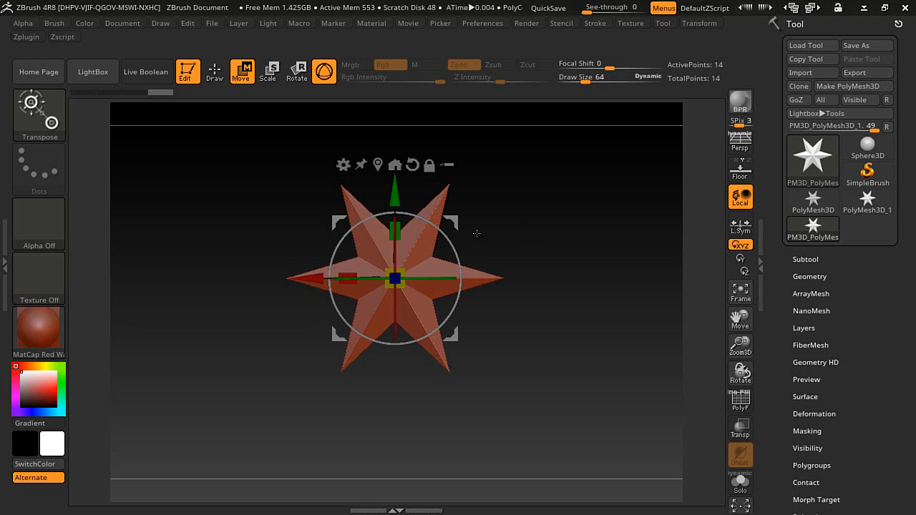
pyautogui.moveTo(490, 234)
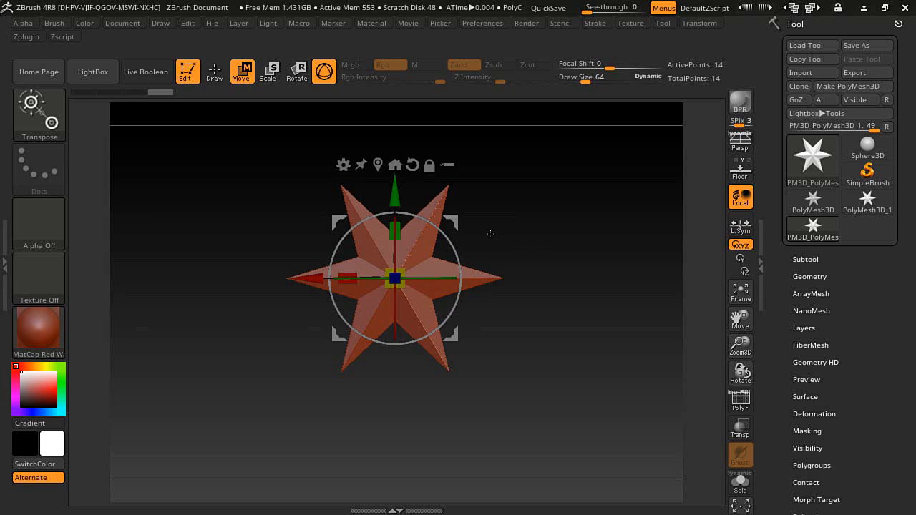
pyautogui.moveTo(241, 166)
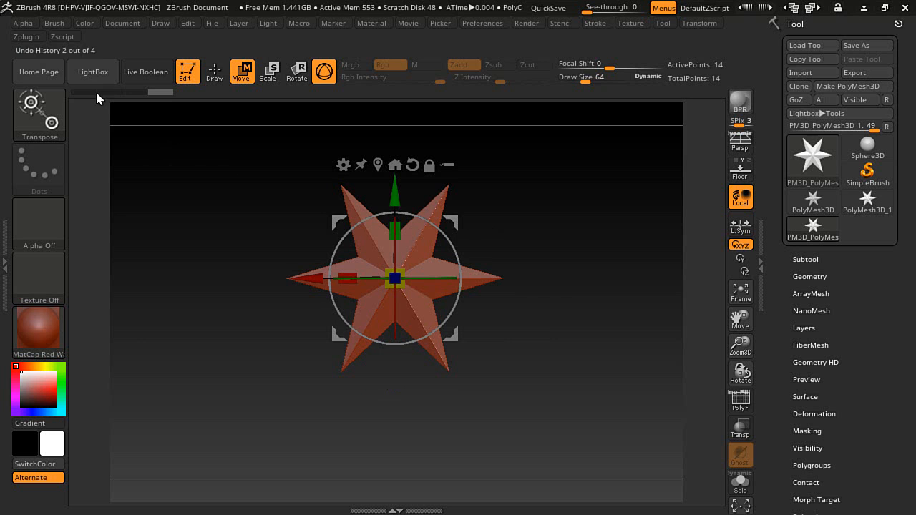
# Step: Load arrowheads1.ZTL and StandardGizmo3D.ZTL as tools from LightBox's EZGizmo3D project folder
pyautogui.click(93, 71)
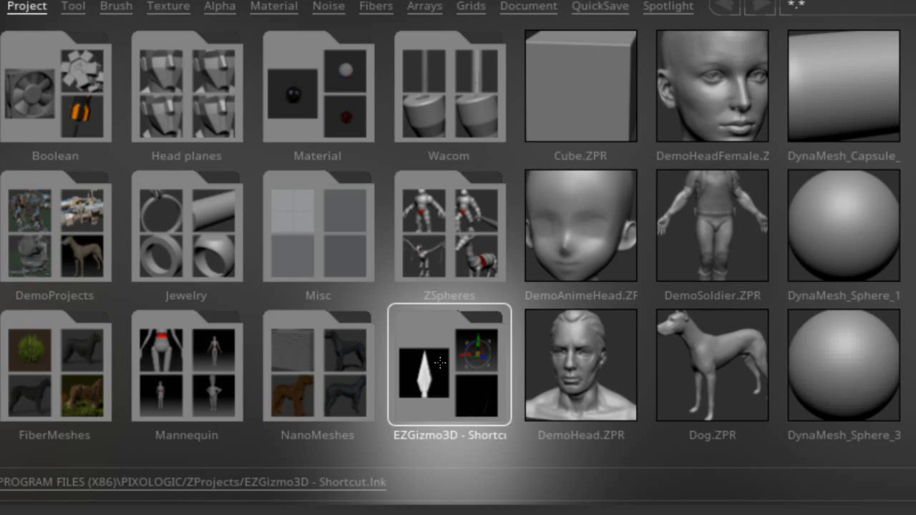
pyautogui.moveTo(226, 485)
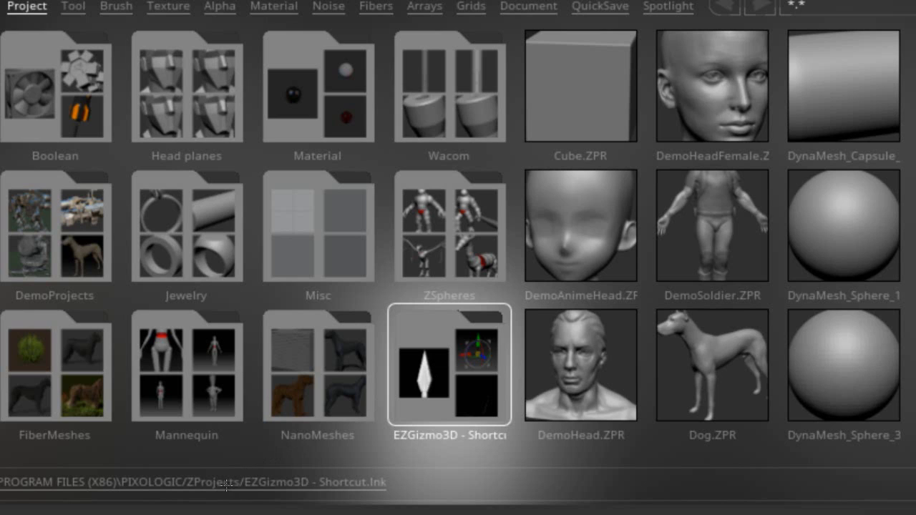
pyautogui.moveTo(425, 399)
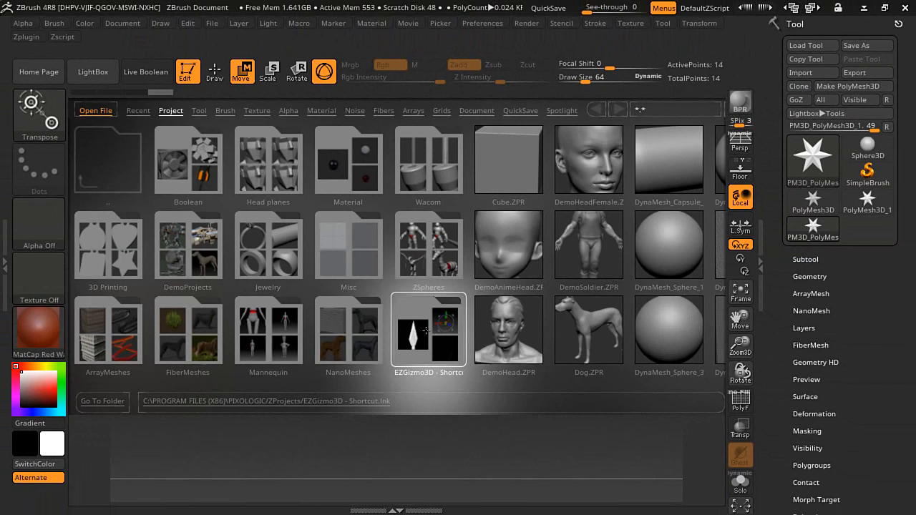
pyautogui.doubleClick(428, 333)
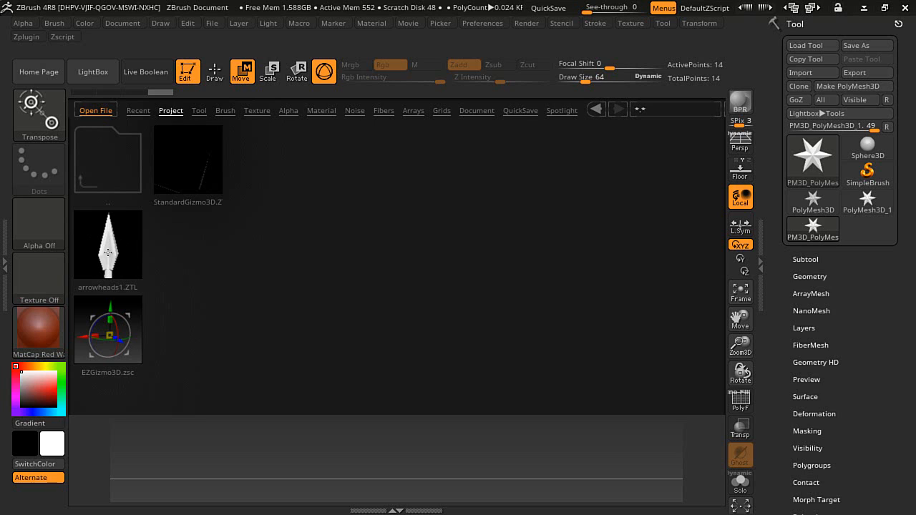
pyautogui.click(108, 243)
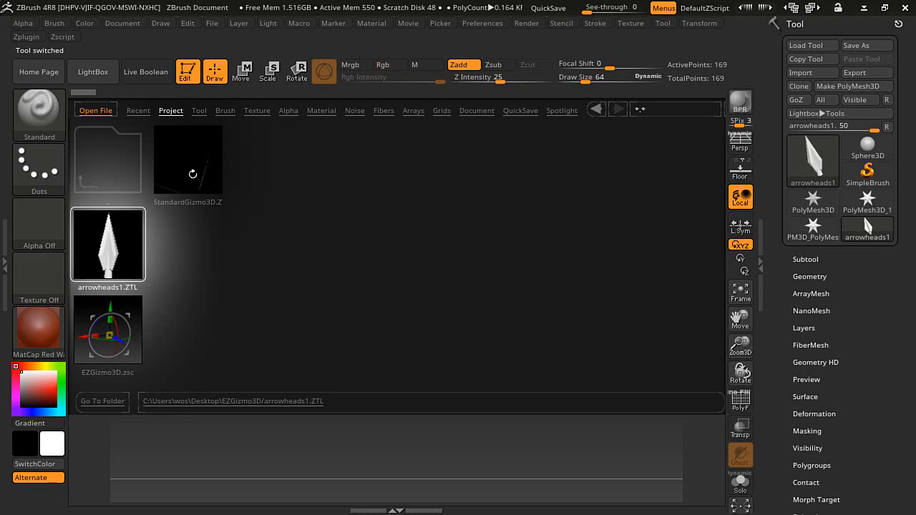
pyautogui.click(187, 159)
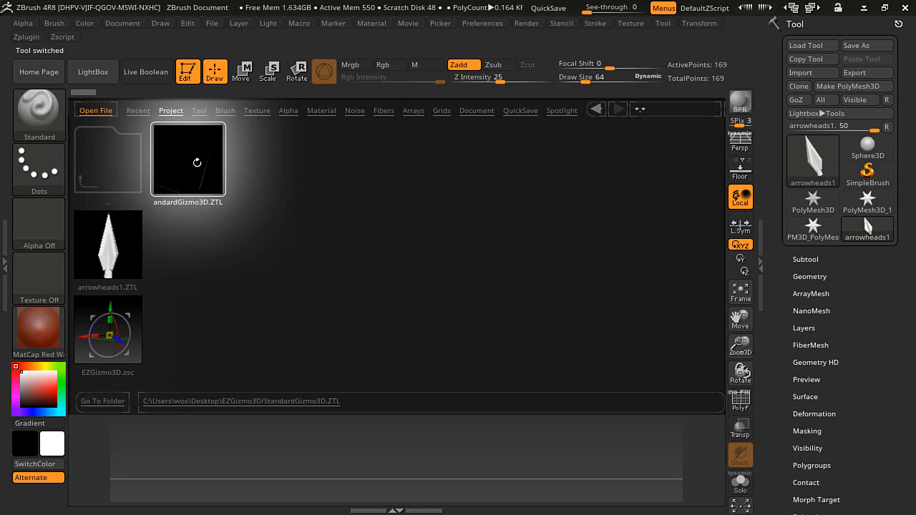
pyautogui.click(188, 159)
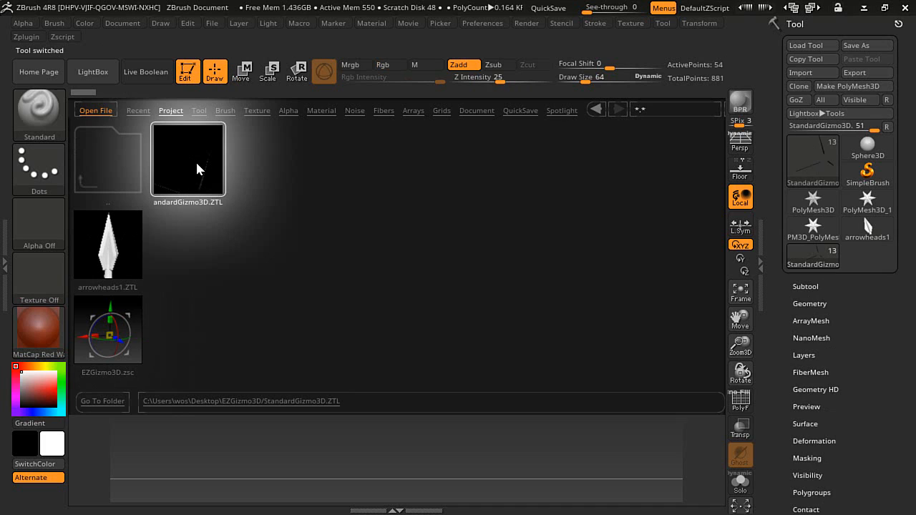
pyautogui.click(108, 329)
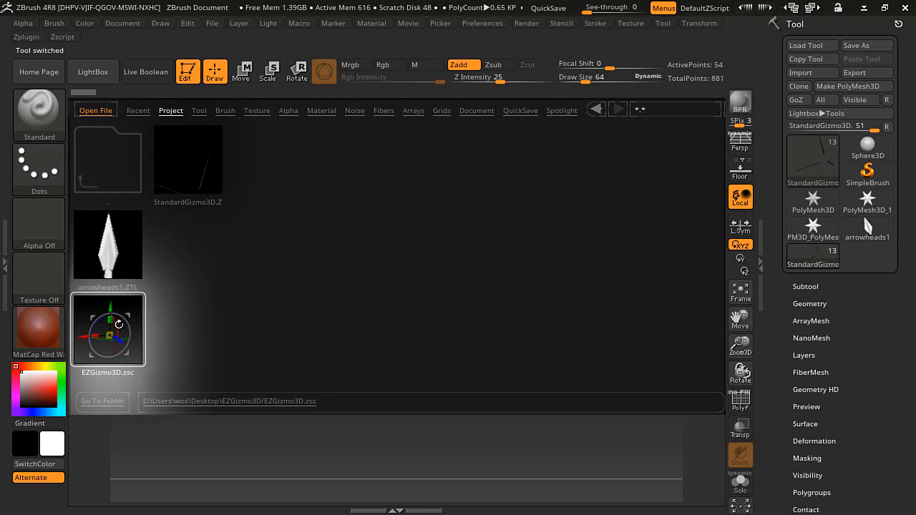
# Step: Open EZGizmo3D.zsc and expand the Subtool list to see parts like Move X
pyautogui.doubleClick(107, 328)
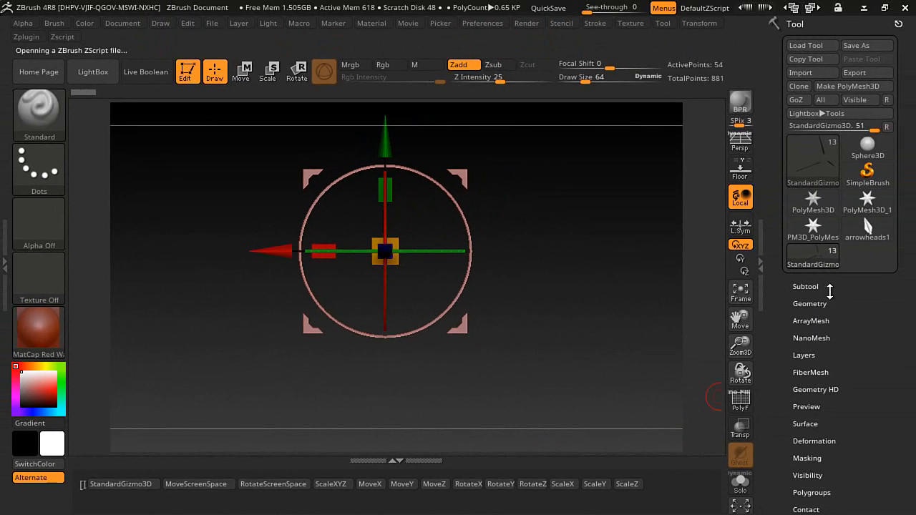
pyautogui.click(805, 286)
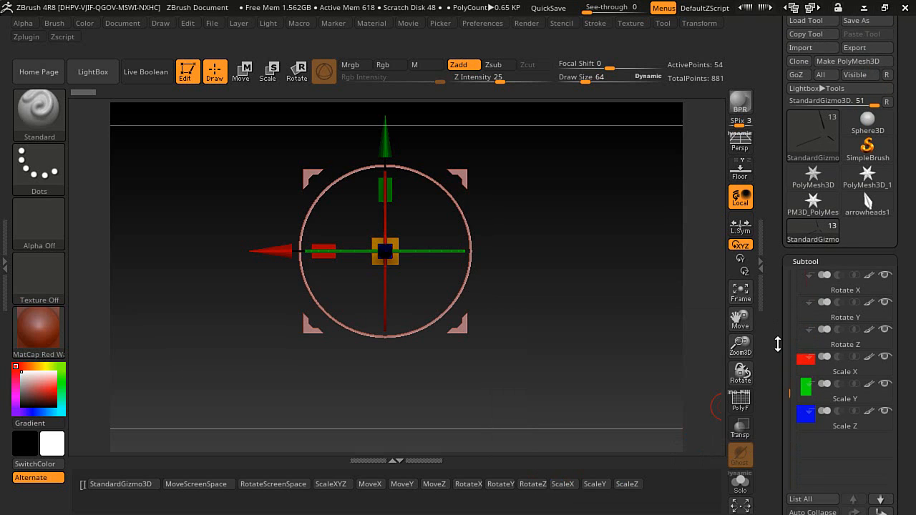
pyautogui.moveTo(867, 190)
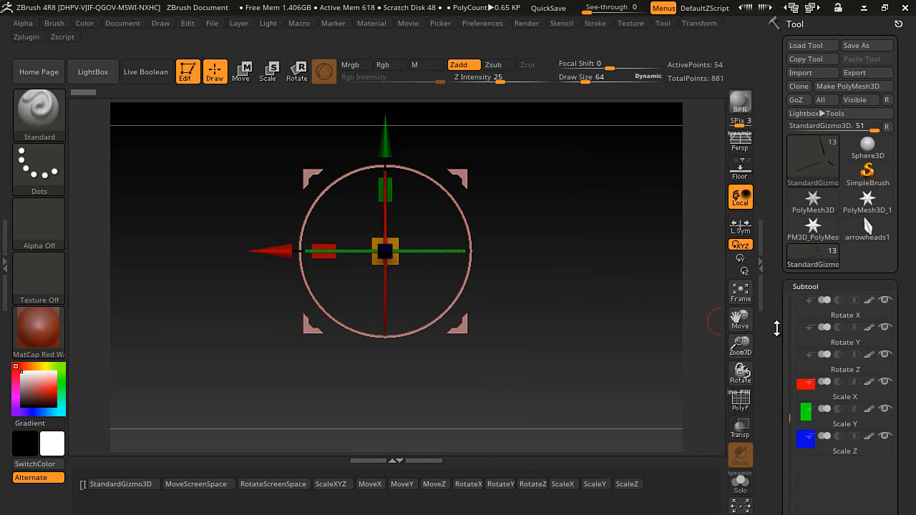
pyautogui.moveTo(793, 413)
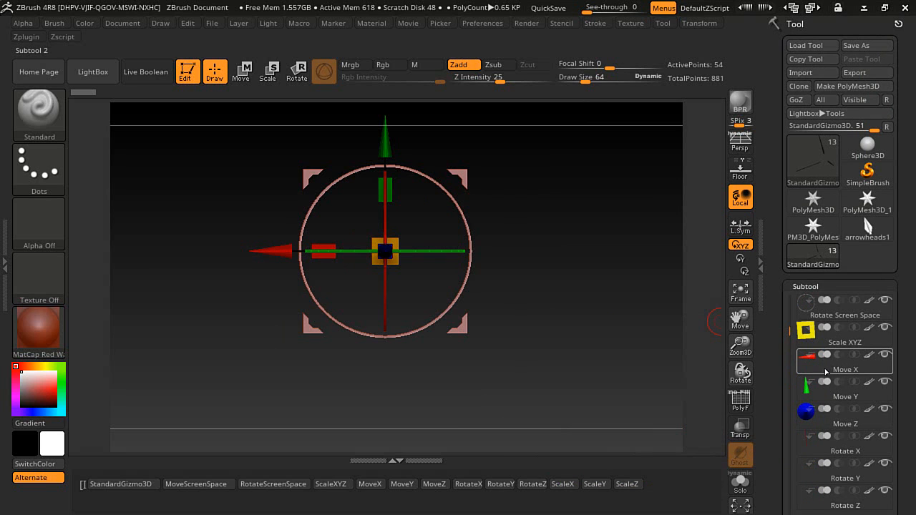
# Step: Select Move X and insert the arrowhead mesh as the new arrowheads2 subtool
pyautogui.click(845, 362)
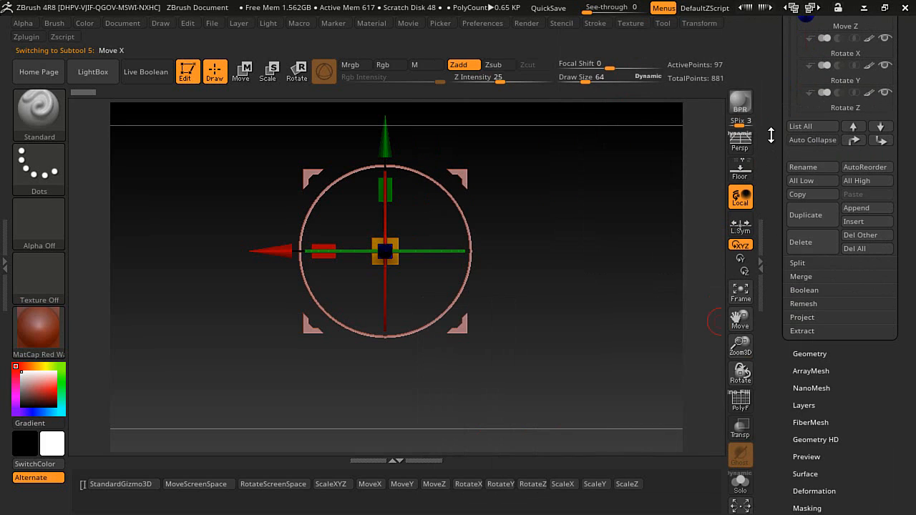
pyautogui.moveTo(867, 221)
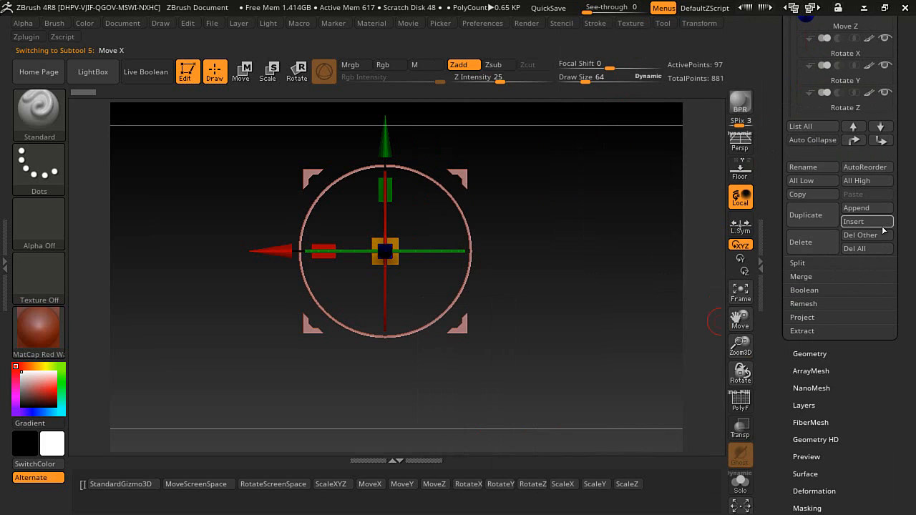
pyautogui.moveTo(867, 222)
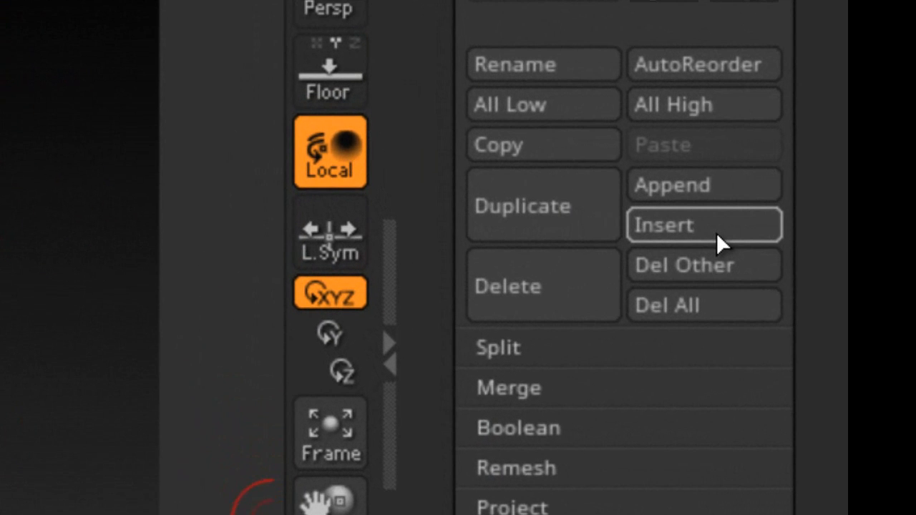
pyautogui.moveTo(748, 243)
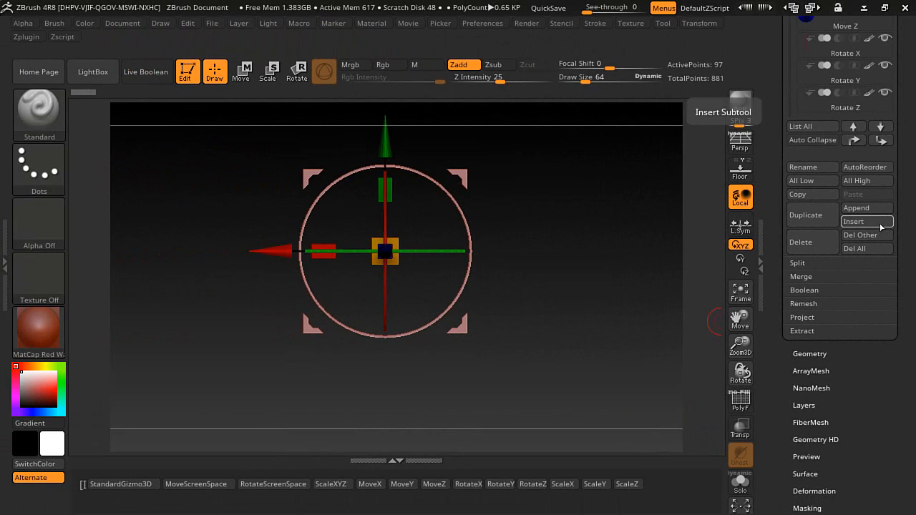
pyautogui.click(389, 65)
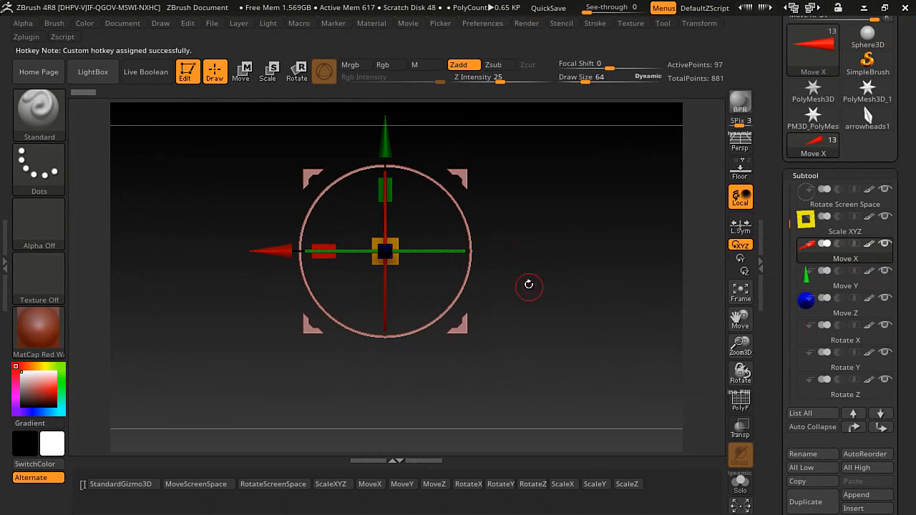
pyautogui.moveTo(604, 345)
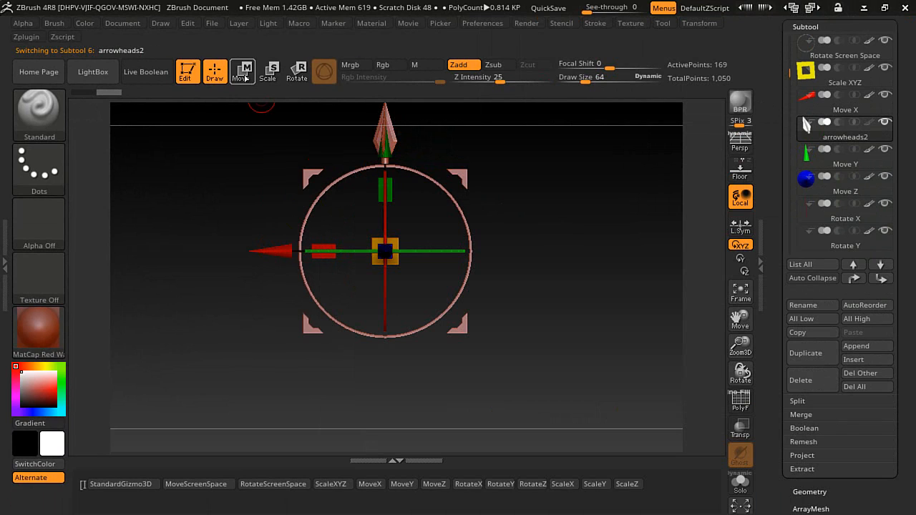
# Step: Position arrowheads2 at the red X axis tip using Transpose Move and Rotate
pyautogui.click(242, 72)
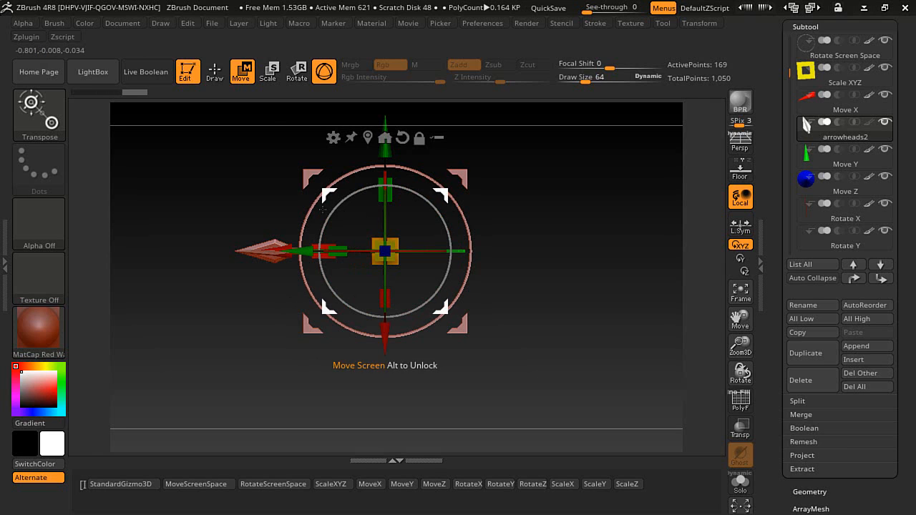
pyautogui.click(214, 72)
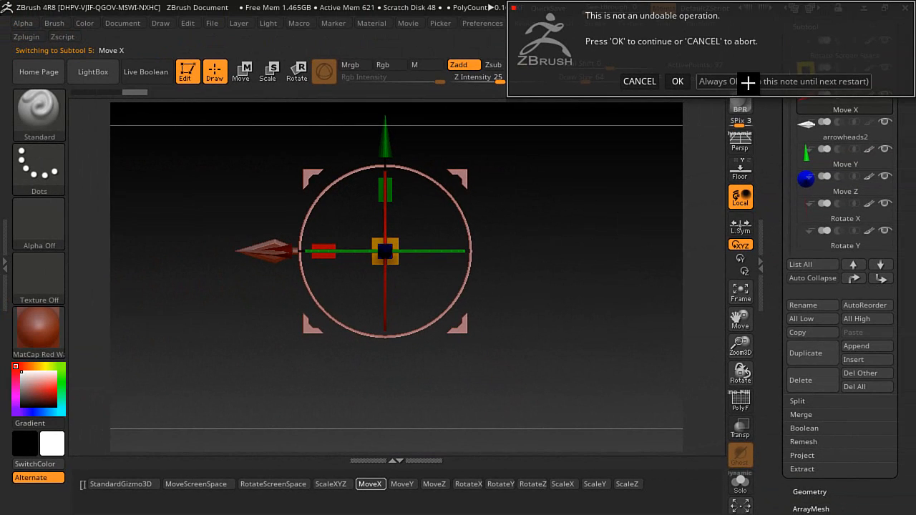
# Step: Merge the arrowhead into Move X, then add arrowhead tips for Move Y and Move Z
pyautogui.click(677, 80)
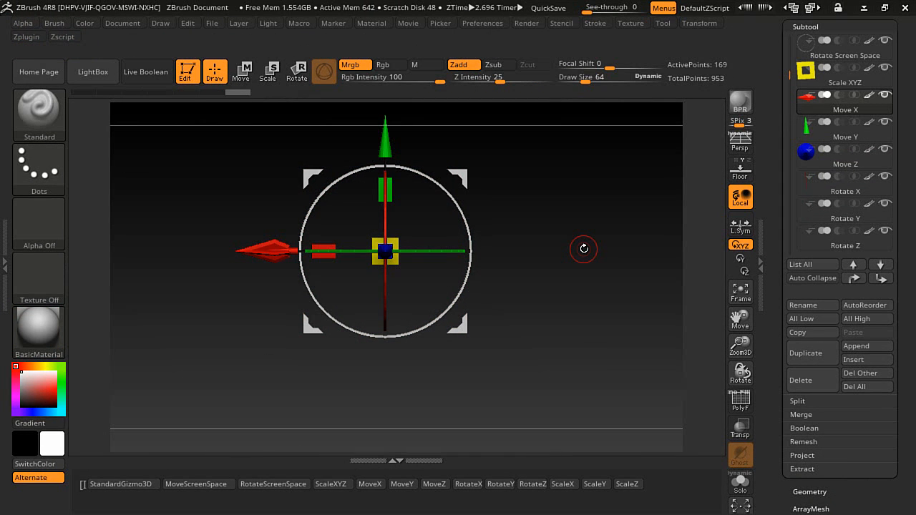
pyautogui.moveTo(796, 115)
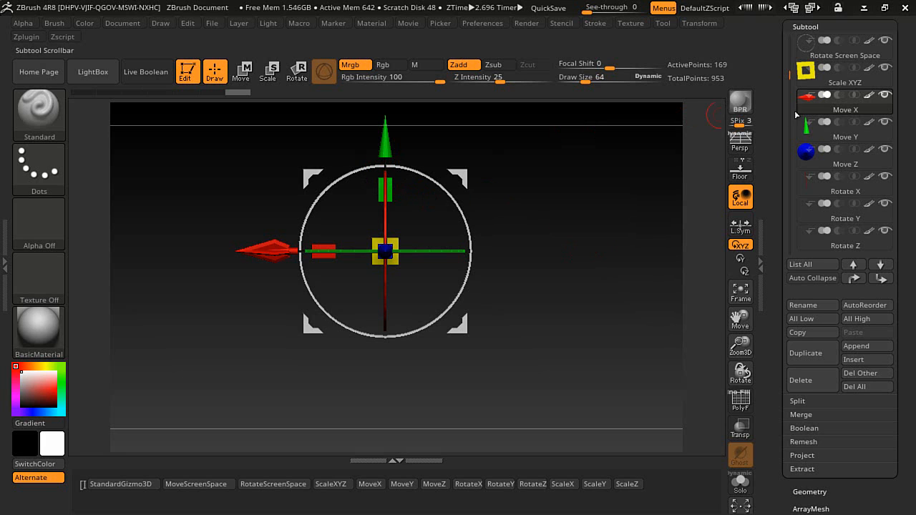
pyautogui.click(844, 129)
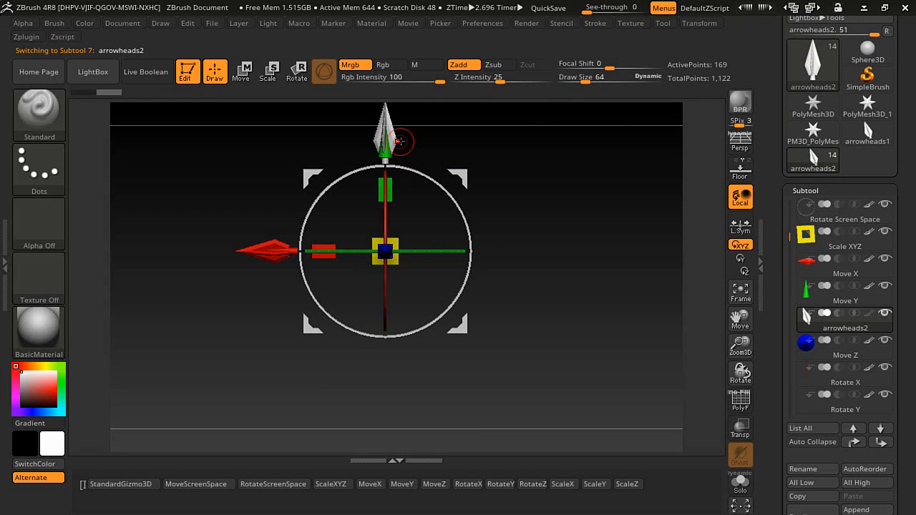
pyautogui.moveTo(401, 153)
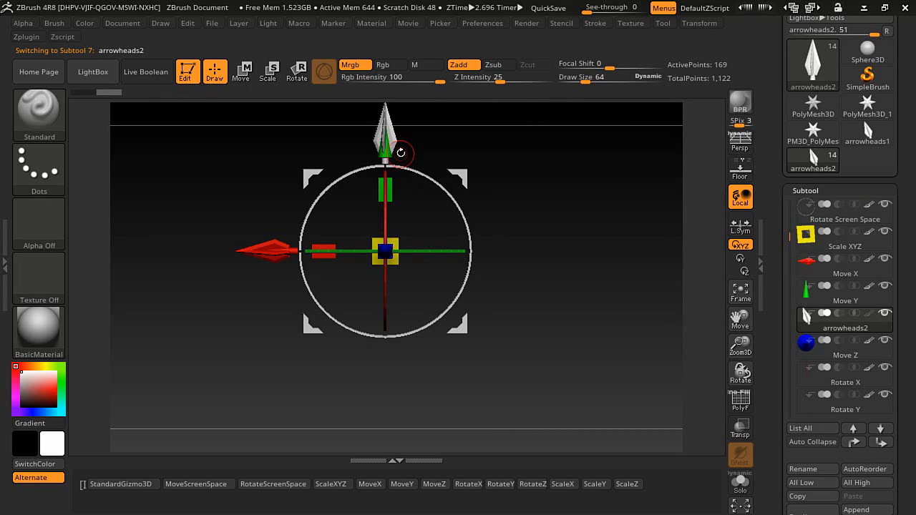
pyautogui.moveTo(349, 460)
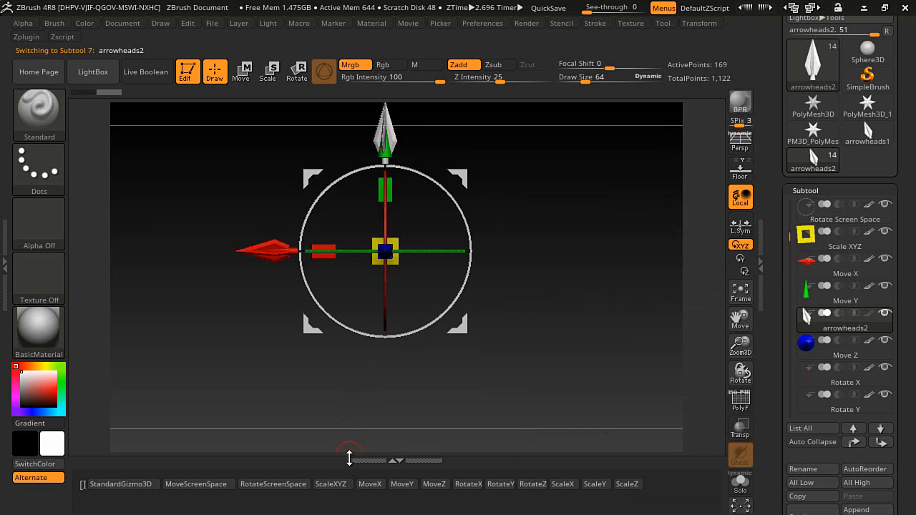
pyautogui.click(402, 484)
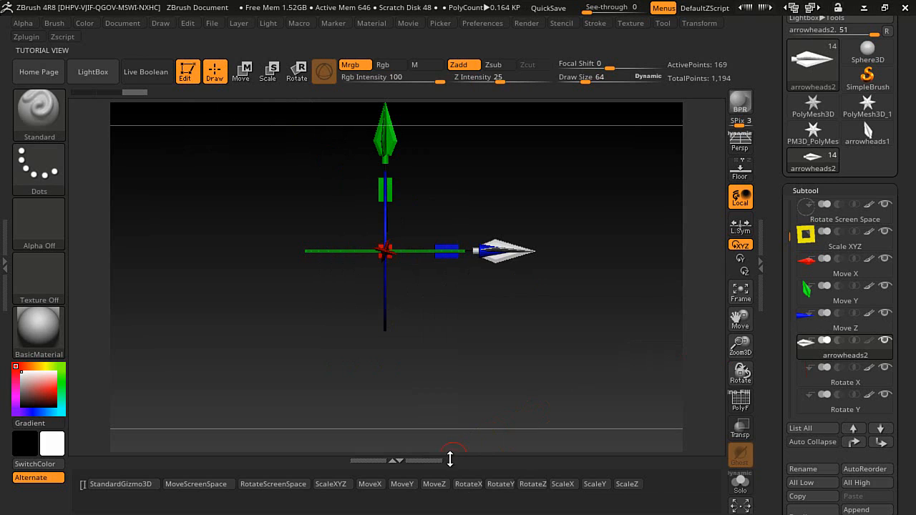
pyautogui.moveTo(435, 484)
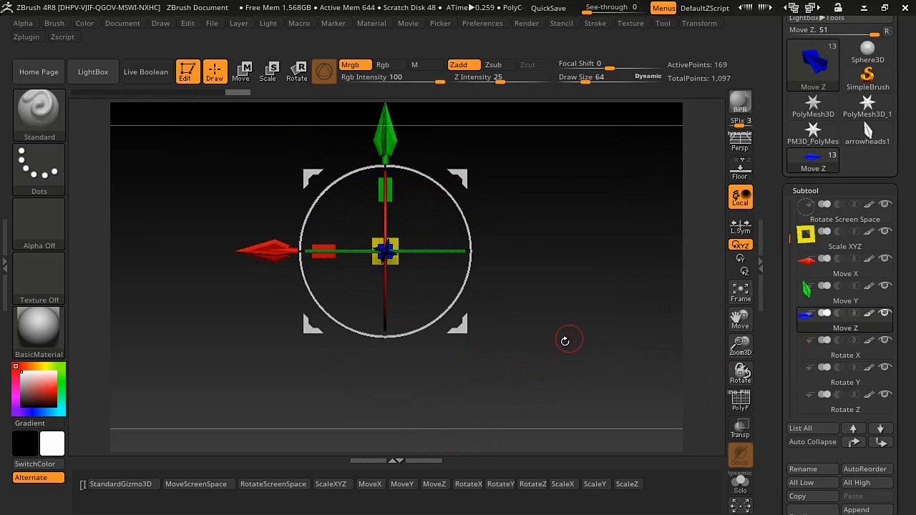
# Step: Select Move Screen Space, solo it, and insert the PM3D_Circle3D circle mesh
pyautogui.scroll(-3)
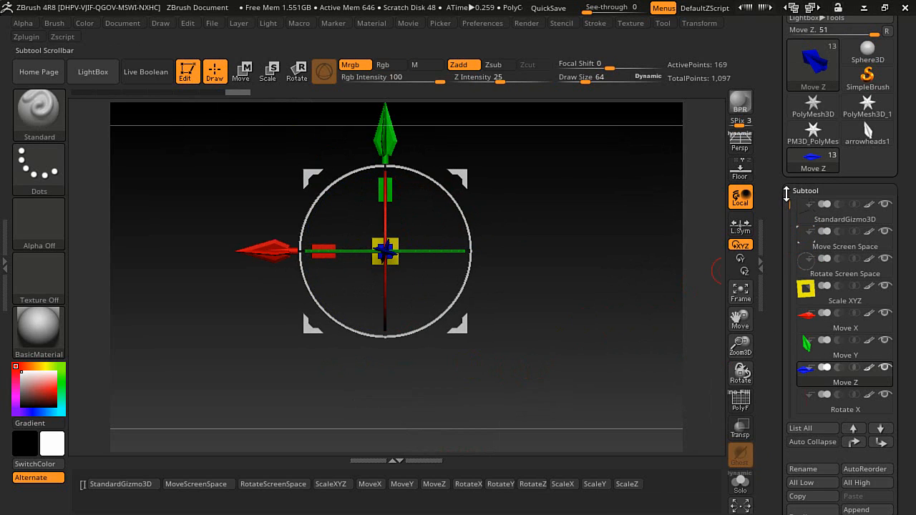
pyautogui.click(844, 237)
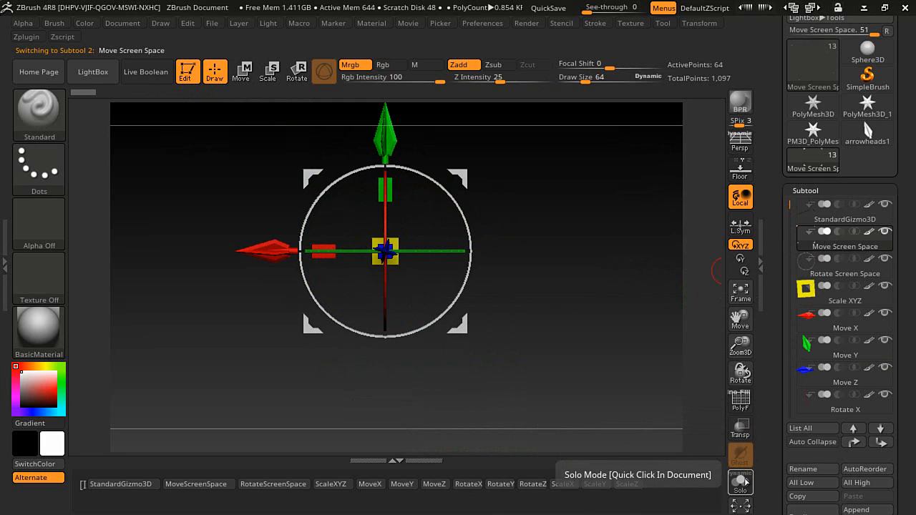
pyautogui.click(741, 482)
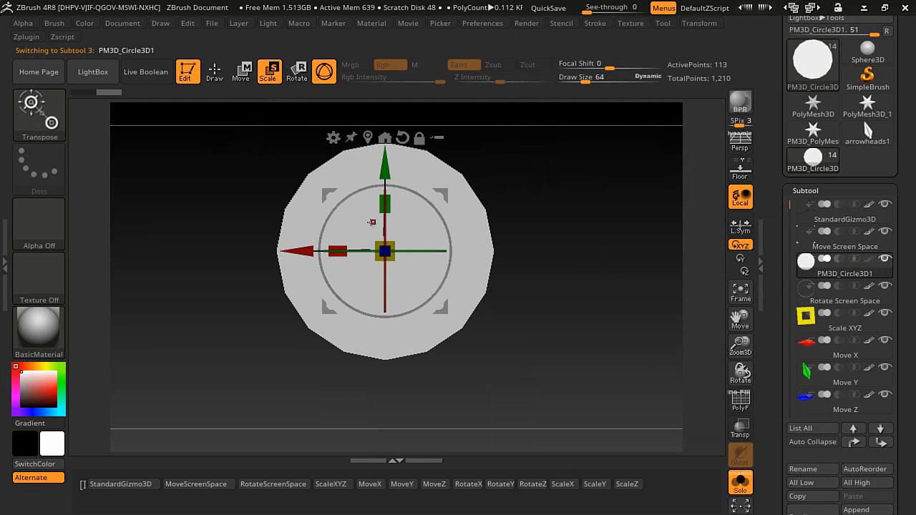
# Step: Shrink the circle into small discs and place them at the gizmo frame's four corners
pyautogui.click(241, 71)
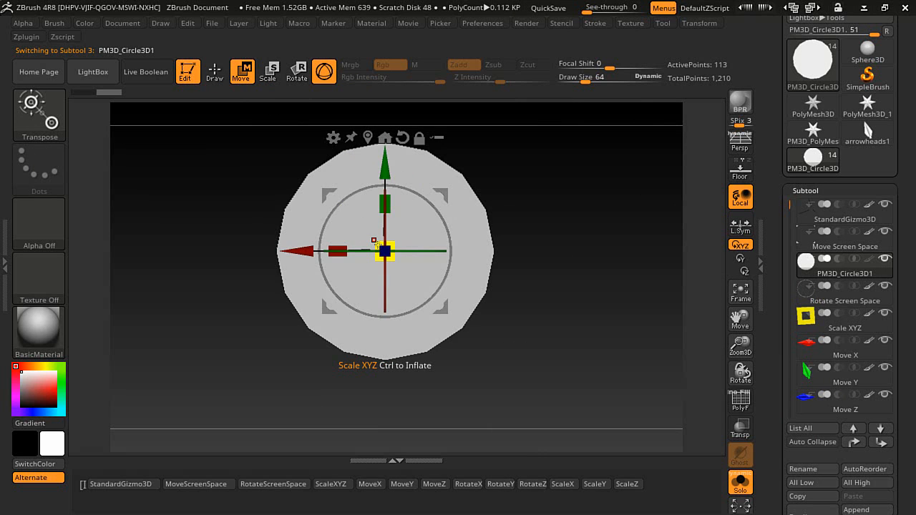
pyautogui.moveTo(385, 251); pyautogui.dragTo(401, 282)
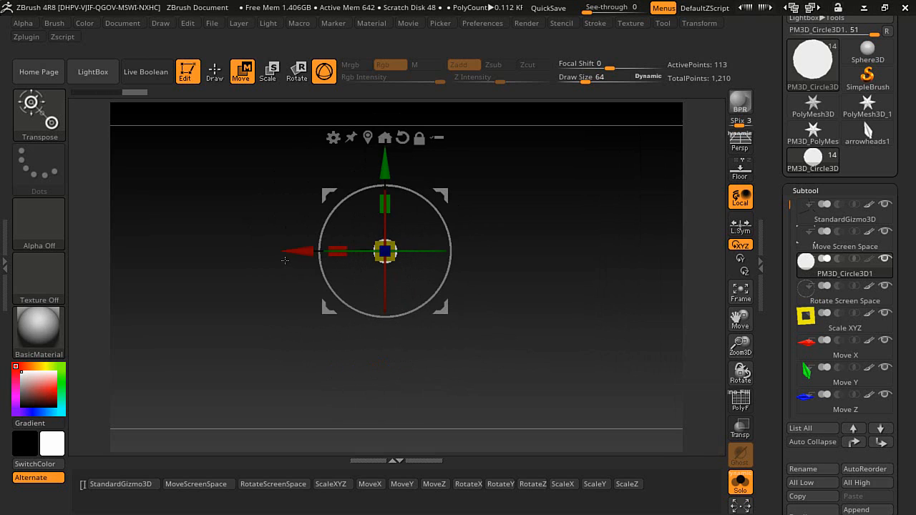
pyautogui.moveTo(385, 251); pyautogui.dragTo(480, 250)
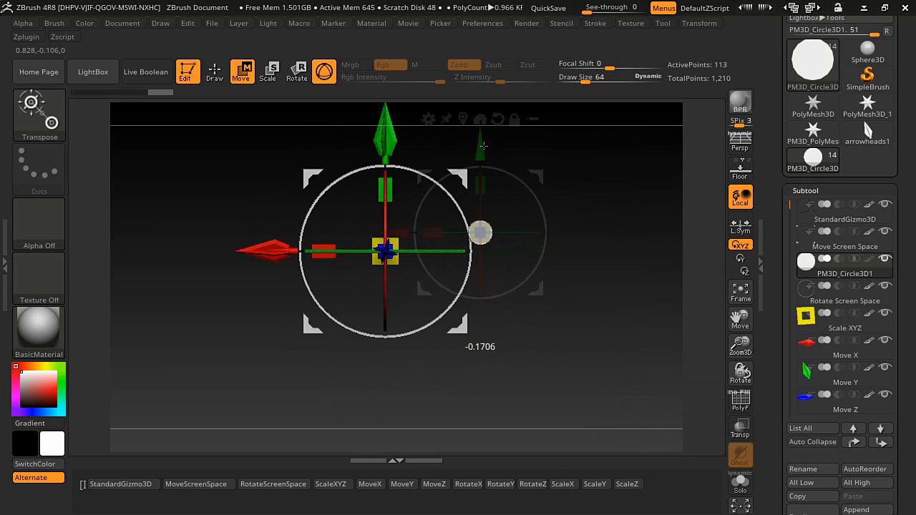
pyautogui.moveTo(479, 233); pyautogui.dragTo(480, 177)
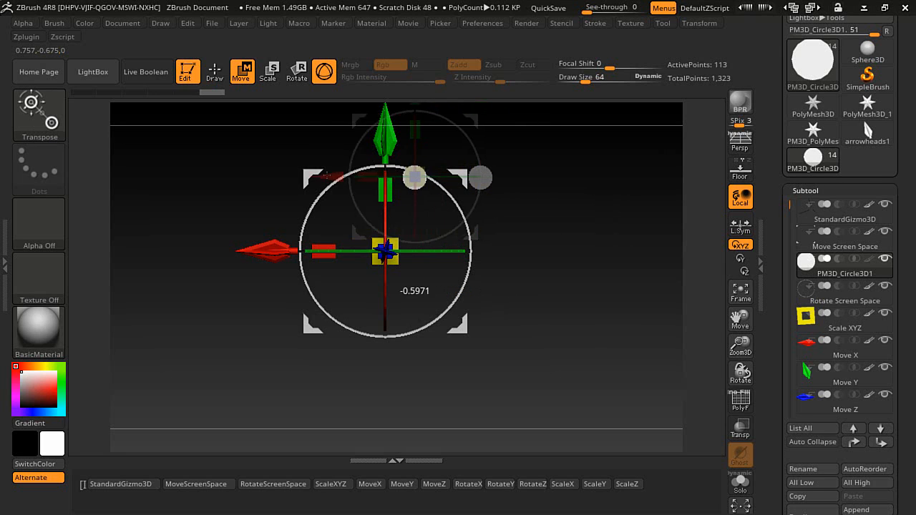
pyautogui.moveTo(413, 178); pyautogui.dragTo(292, 177)
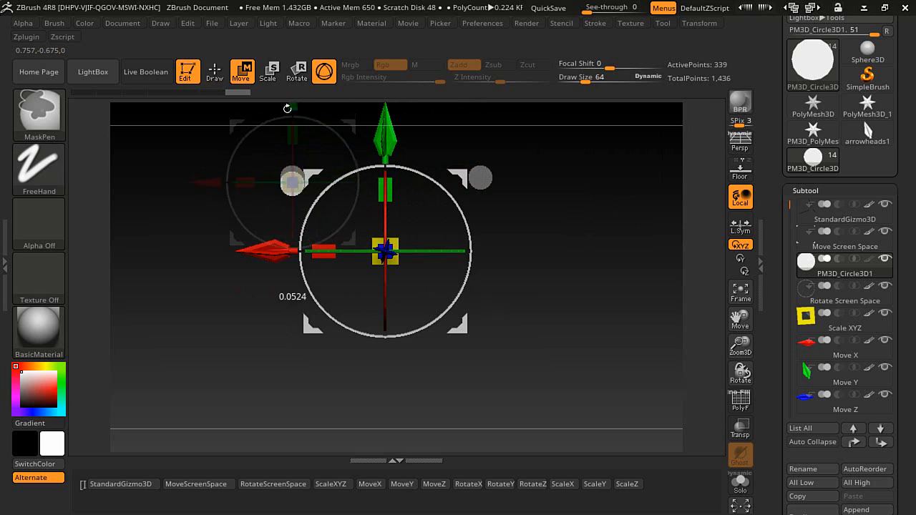
pyautogui.moveTo(291, 181); pyautogui.dragTo(292, 322)
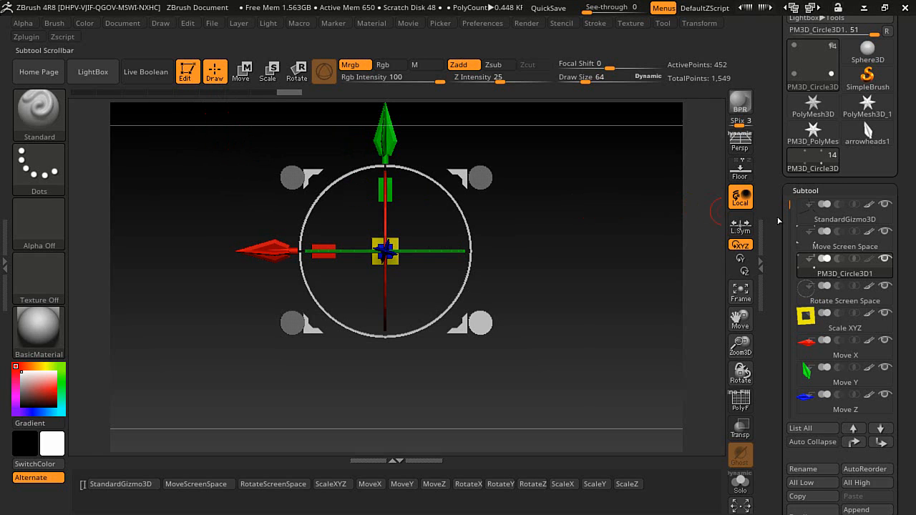
# Step: Merge the corner discs into Move Screen Space and open Tool > Save As
pyautogui.click(198, 484)
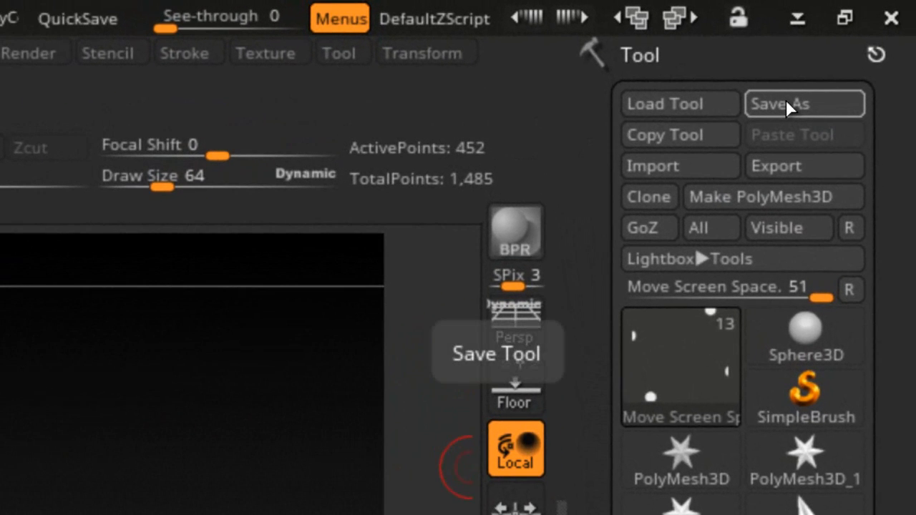
pyautogui.click(805, 103)
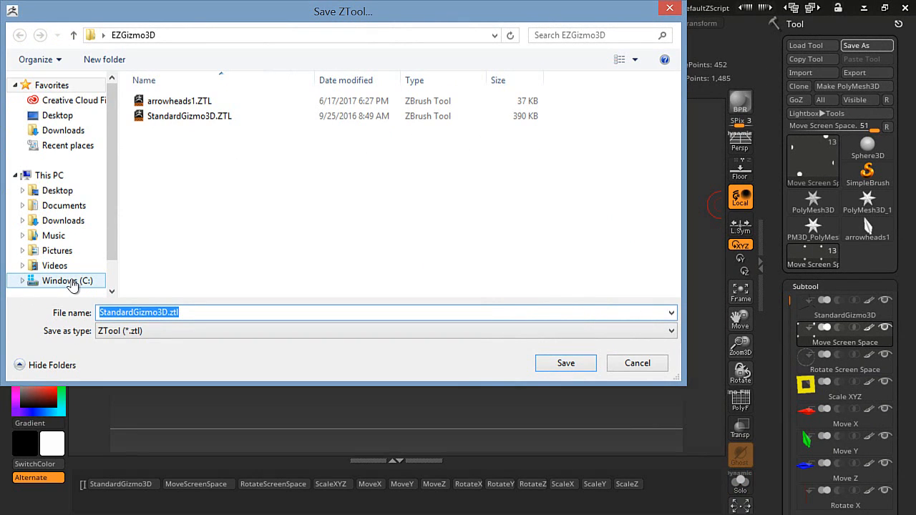
# Step: Save the gizmo as my1Gizmo3D.ztl in C:\Program Files (x86)\Pixologic\ZStartup\Gizmo3D
pyautogui.click(66, 280)
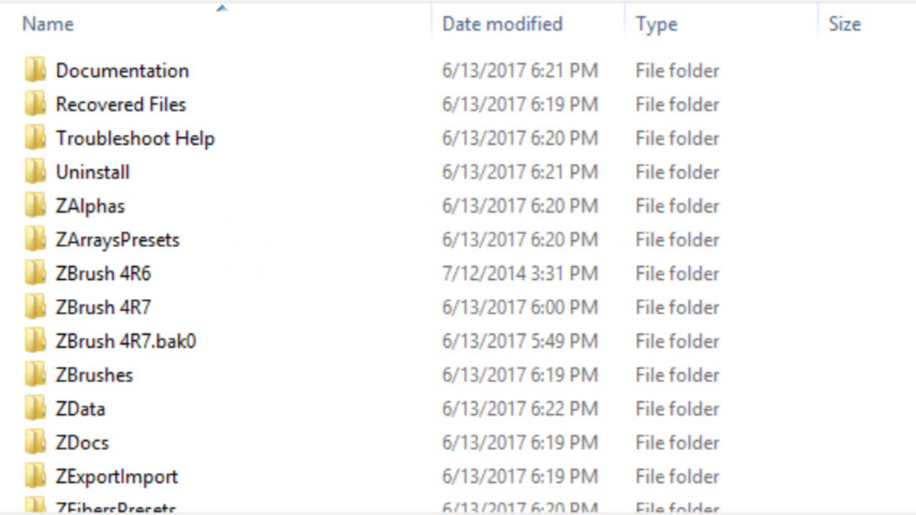
pyautogui.scroll(-3)
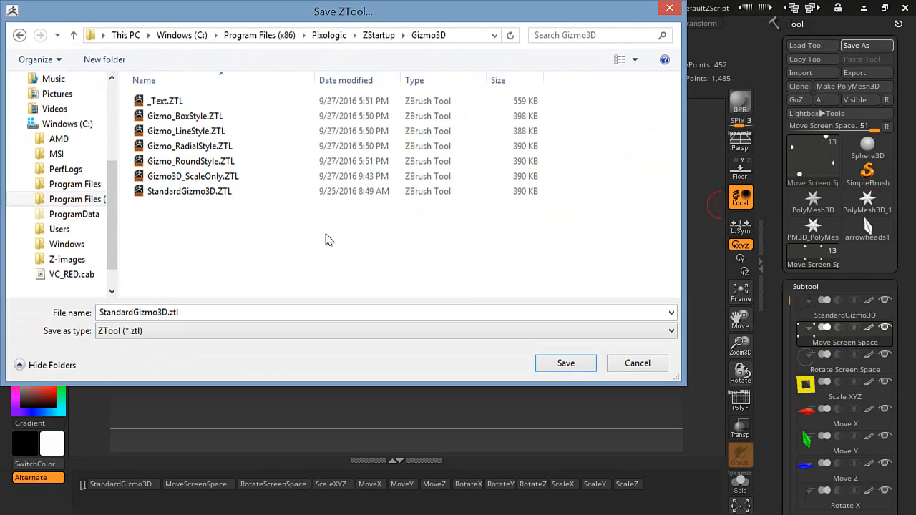
pyautogui.click(194, 176)
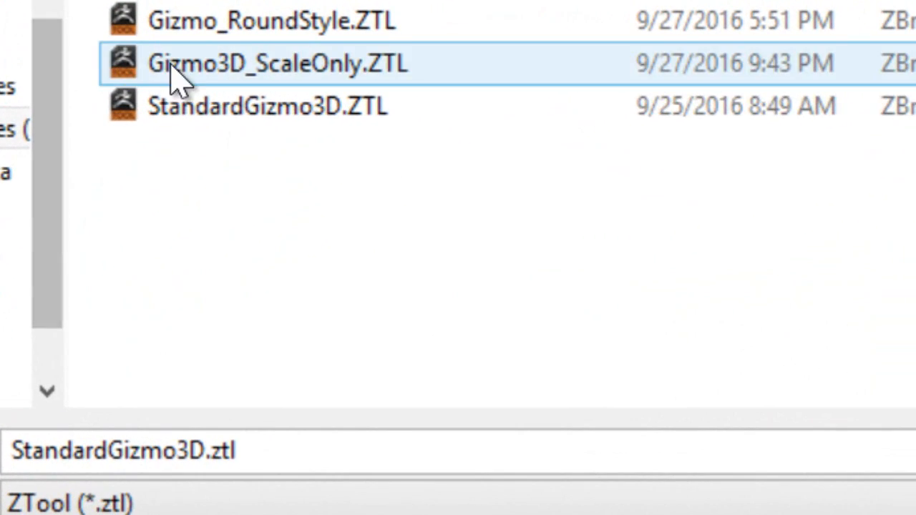
pyautogui.click(552, 250)
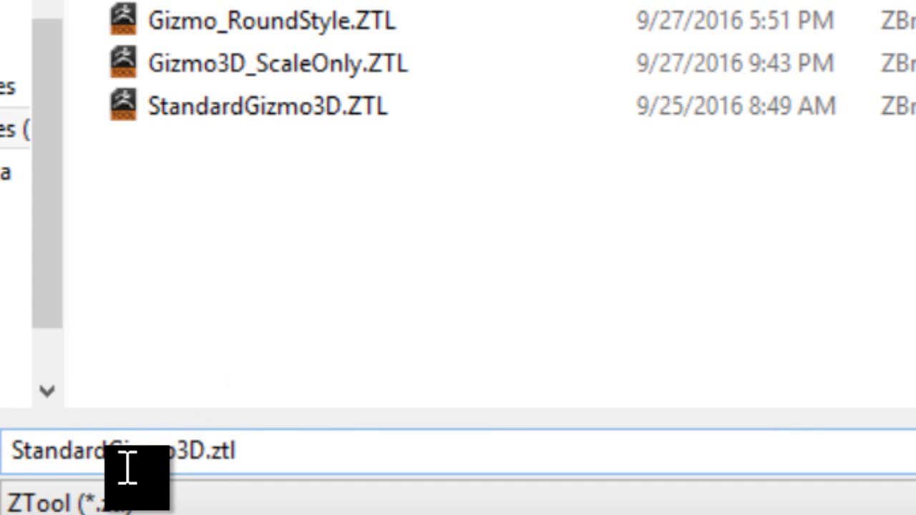
pyautogui.moveTo(193, 490)
pyautogui.write('my1')
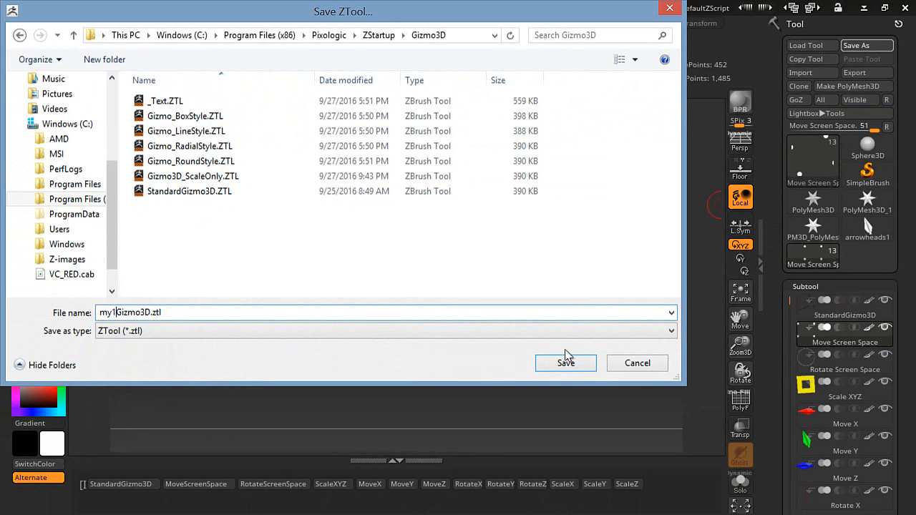
pyautogui.click(565, 363)
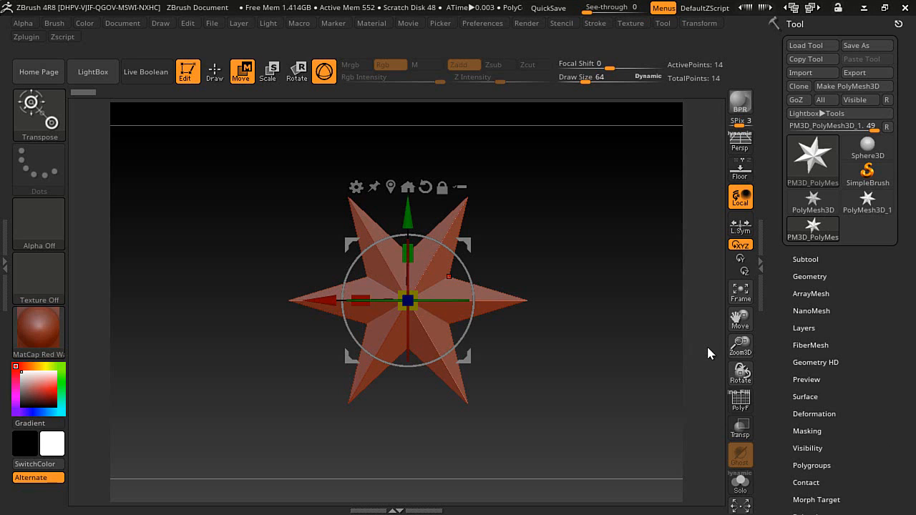
pyautogui.moveTo(573, 287)
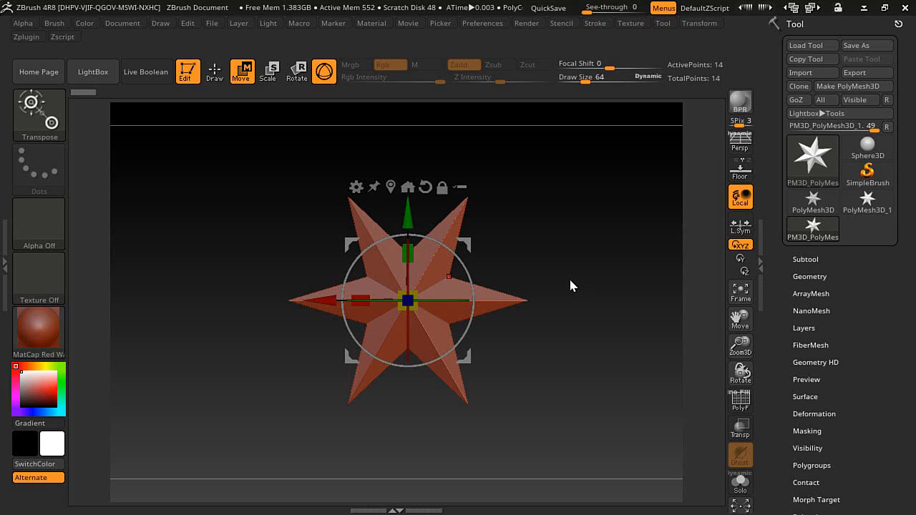
pyautogui.moveTo(257, 212)
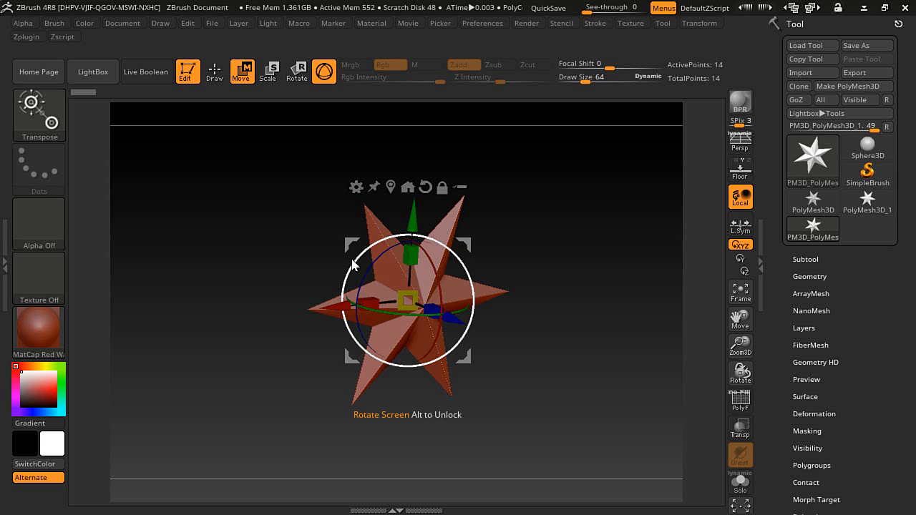
pyautogui.moveTo(407, 186)
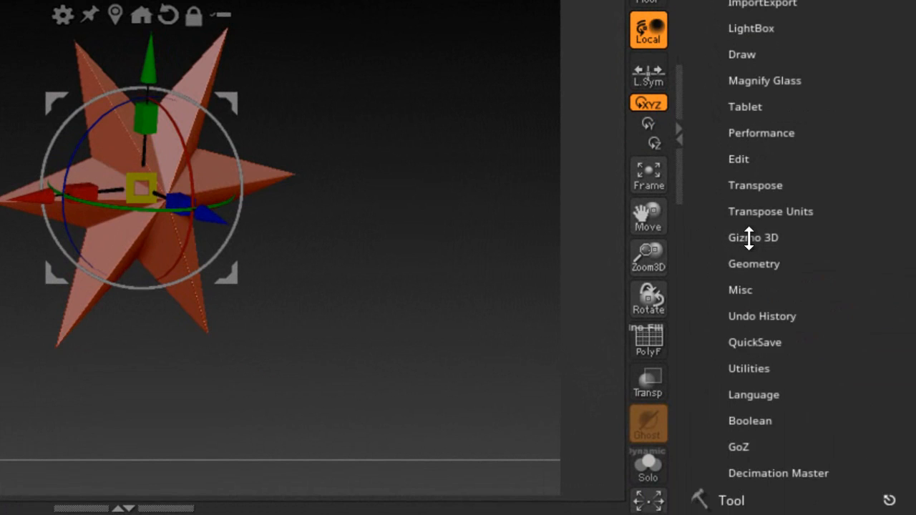
# Step: Expand Preferences > Gizmo 3D and cycle Next Gizmo until the custom arrowhead gizmo appears
pyautogui.click(752, 237)
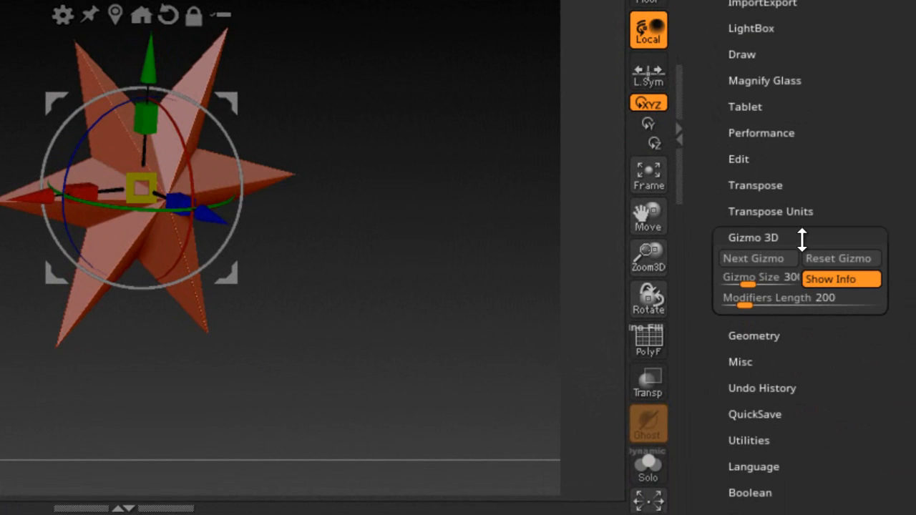
pyautogui.moveTo(757, 259)
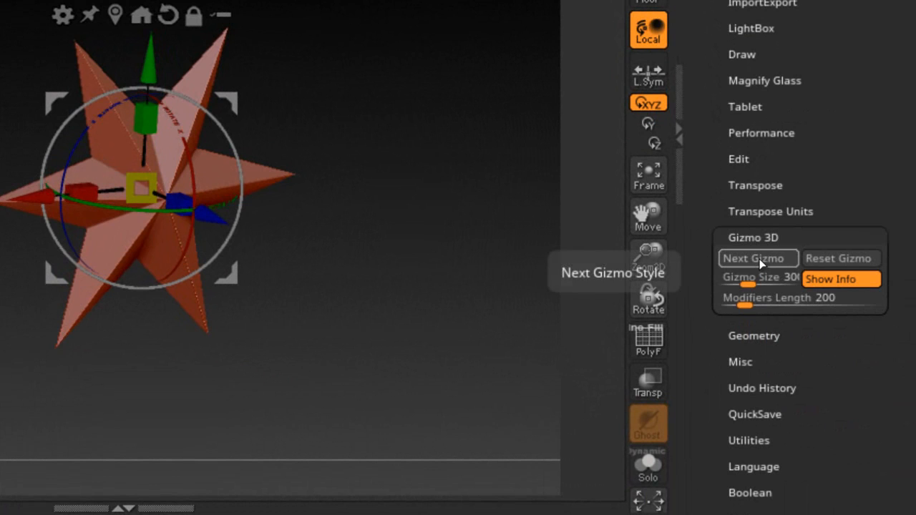
pyautogui.click(753, 258)
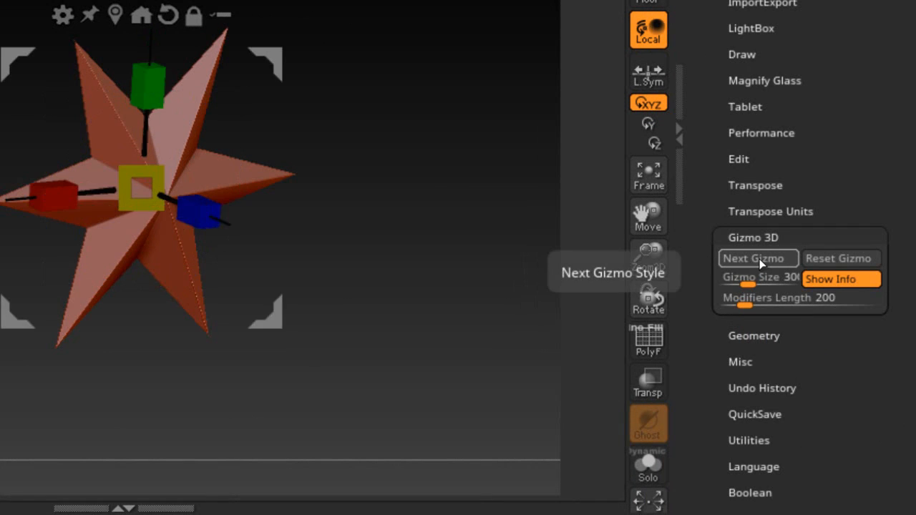
pyautogui.click(753, 258)
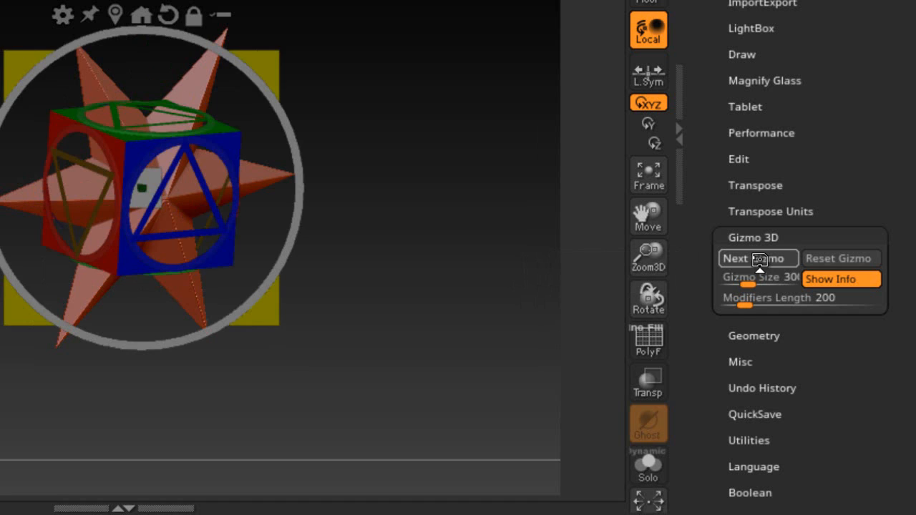
pyautogui.click(748, 258)
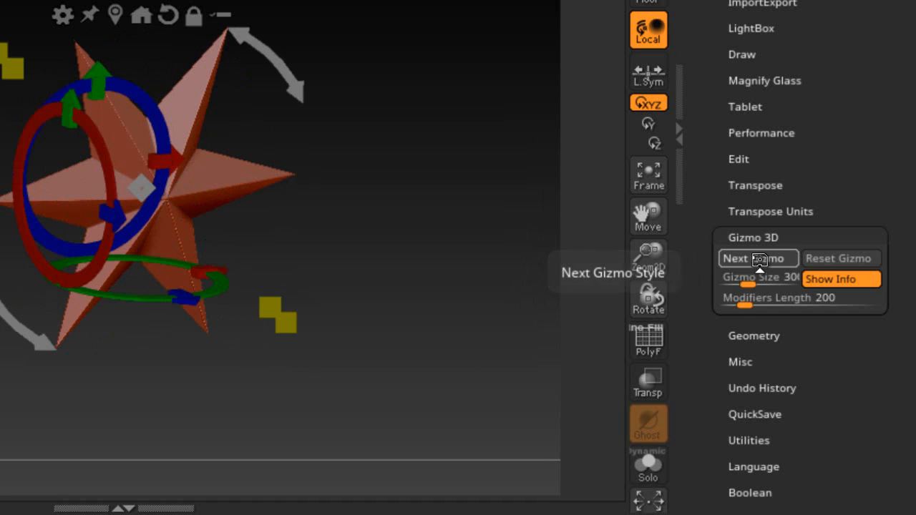
pyautogui.click(752, 258)
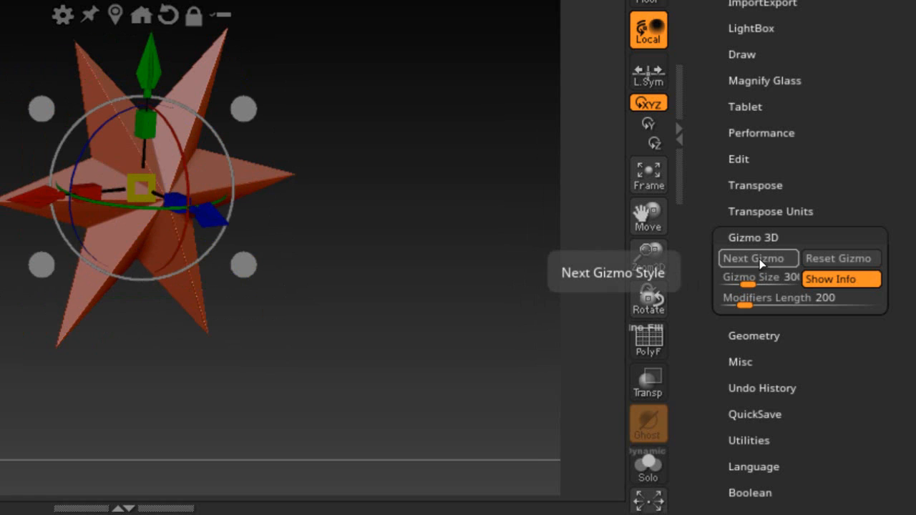
pyautogui.moveTo(388, 219)
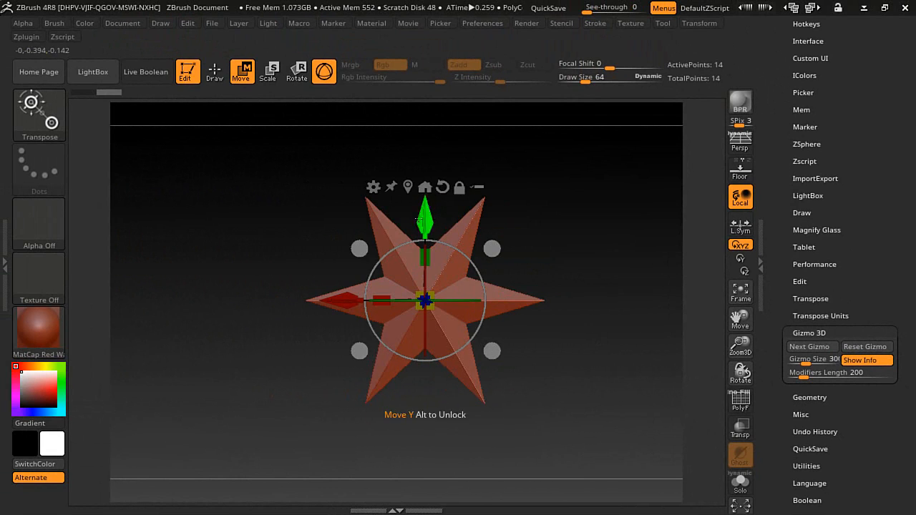
# Step: Drag the custom arrowhead gizmo's rotation ring to rotate the star mesh
pyautogui.moveTo(425, 222); pyautogui.dragTo(425, 207)
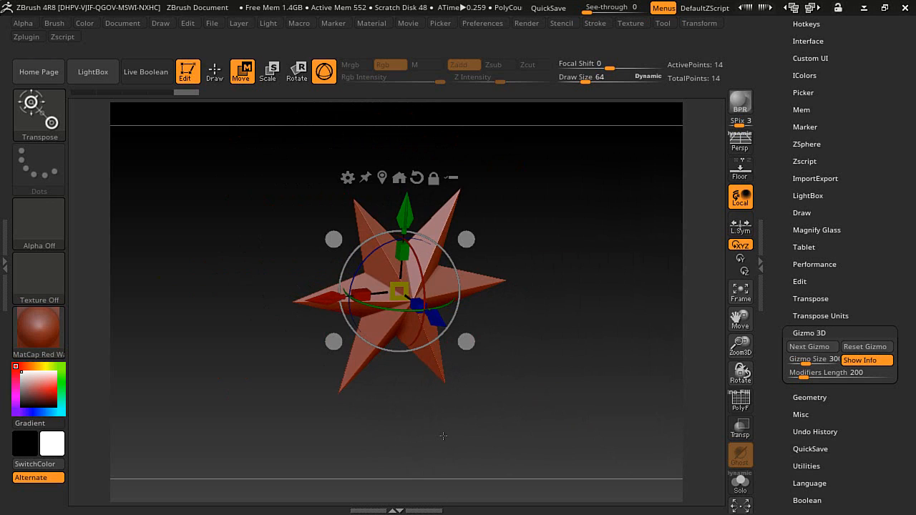
pyautogui.moveTo(436, 430)
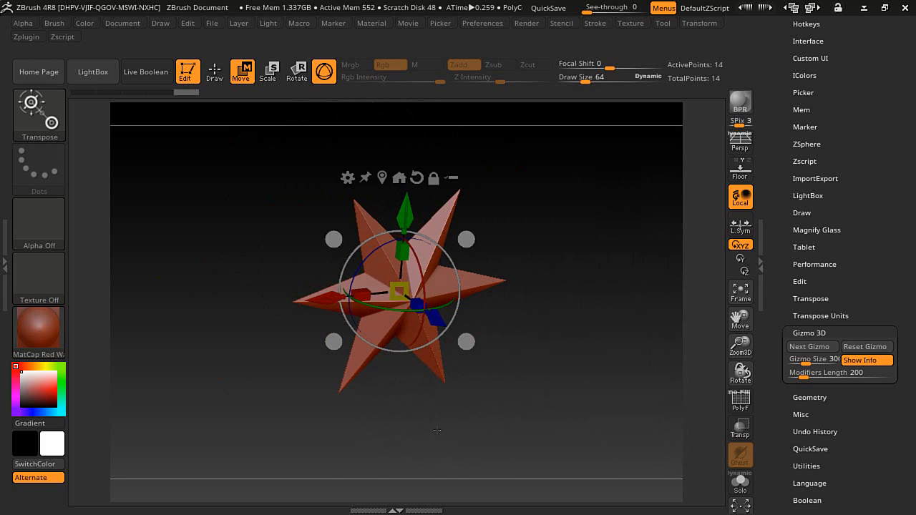